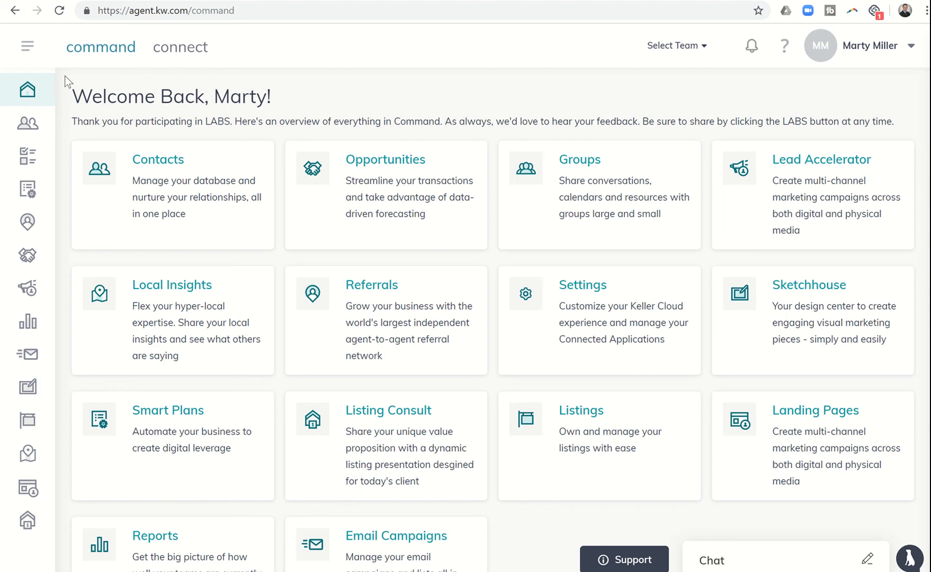
# - Navigate from the sidebar into the Opportunities area for Summit Property Group
pyautogui.click(28, 123)
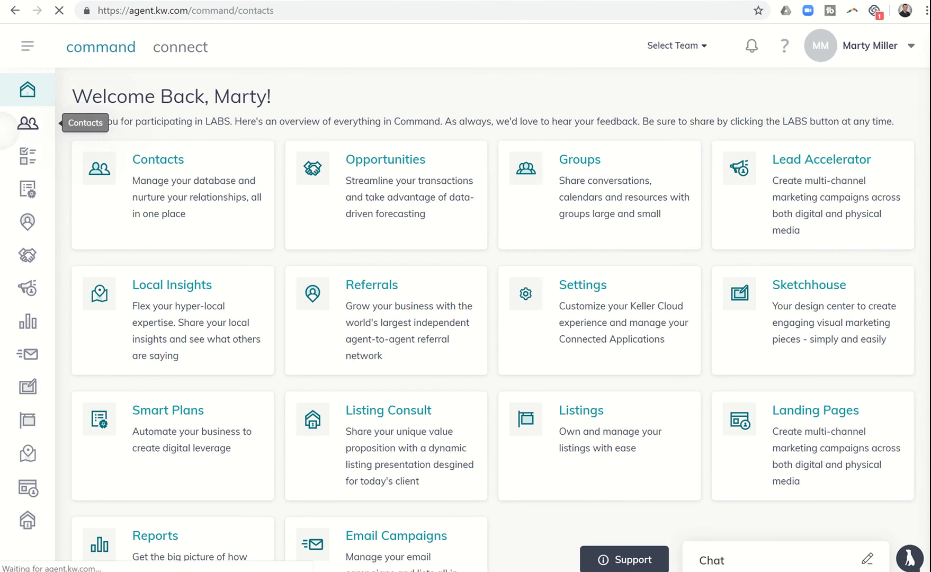
pyautogui.click(28, 123)
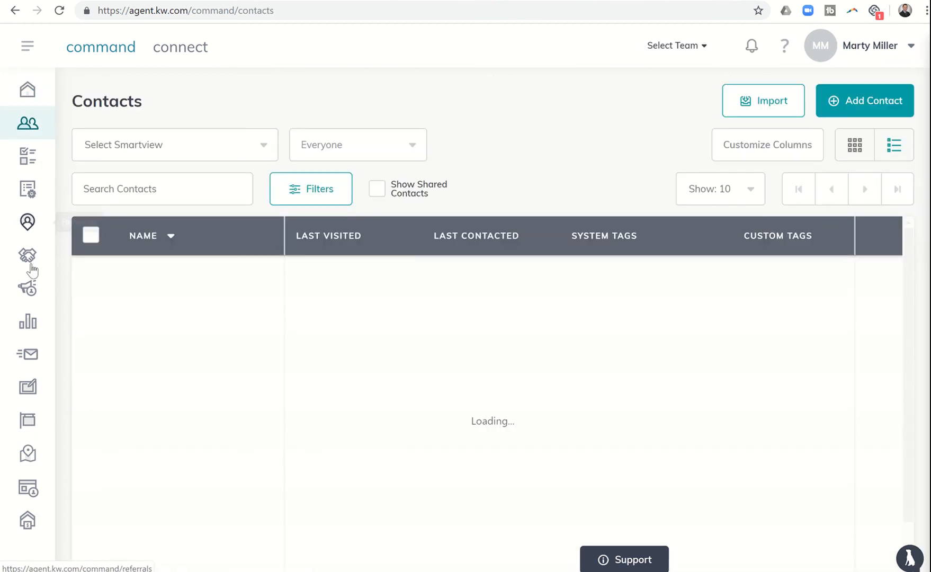
pyautogui.click(28, 258)
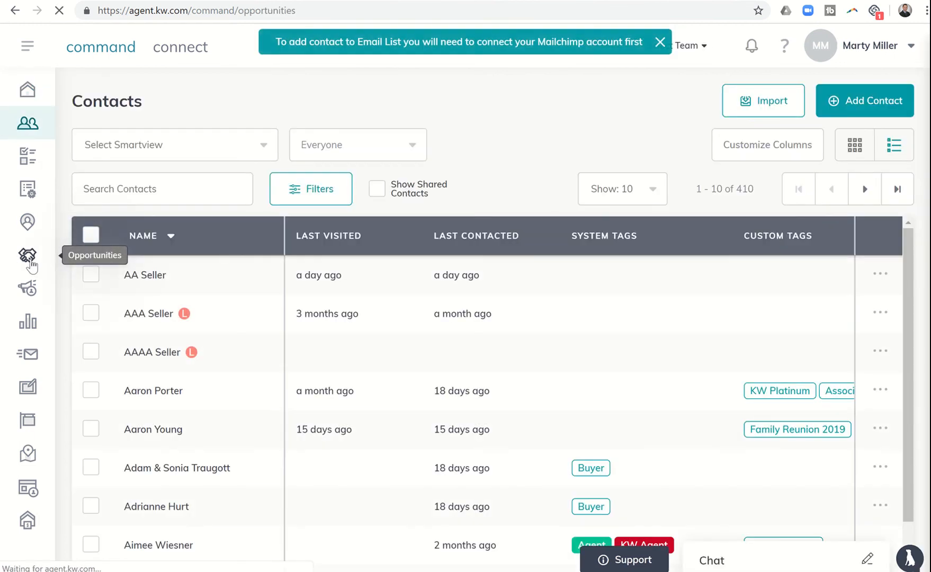
pyautogui.click(28, 255)
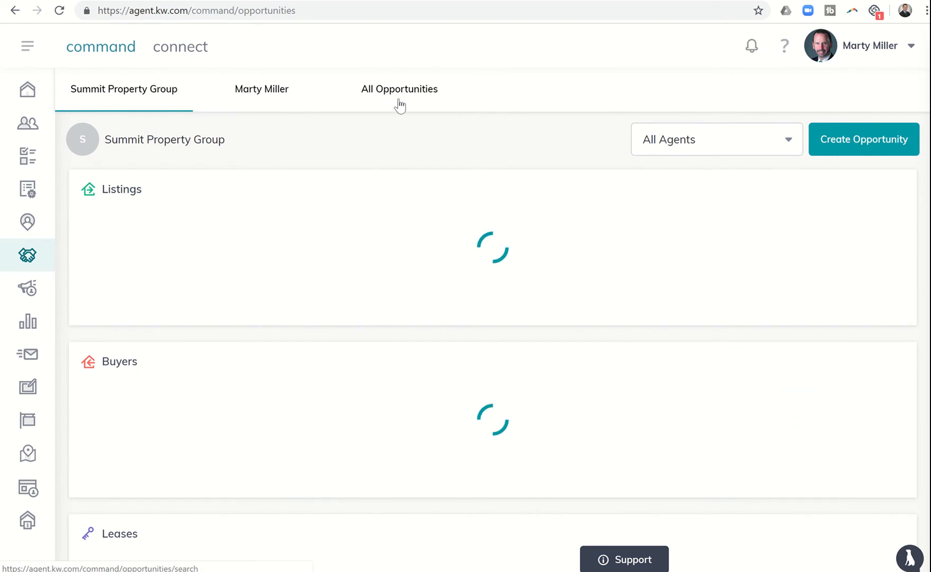
# - Show the All Opportunities list with its nine deals and review their tags
pyautogui.click(399, 89)
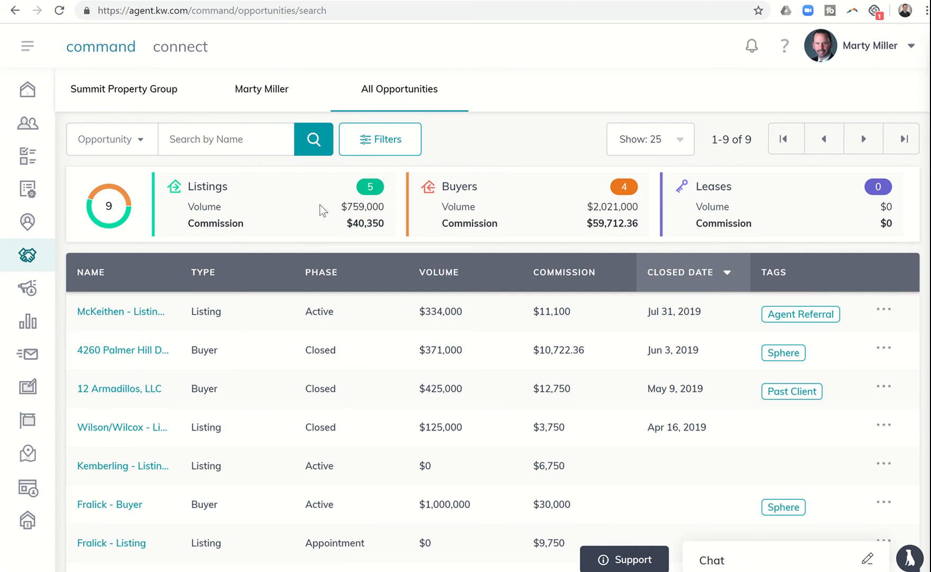
pyautogui.scroll(-3)
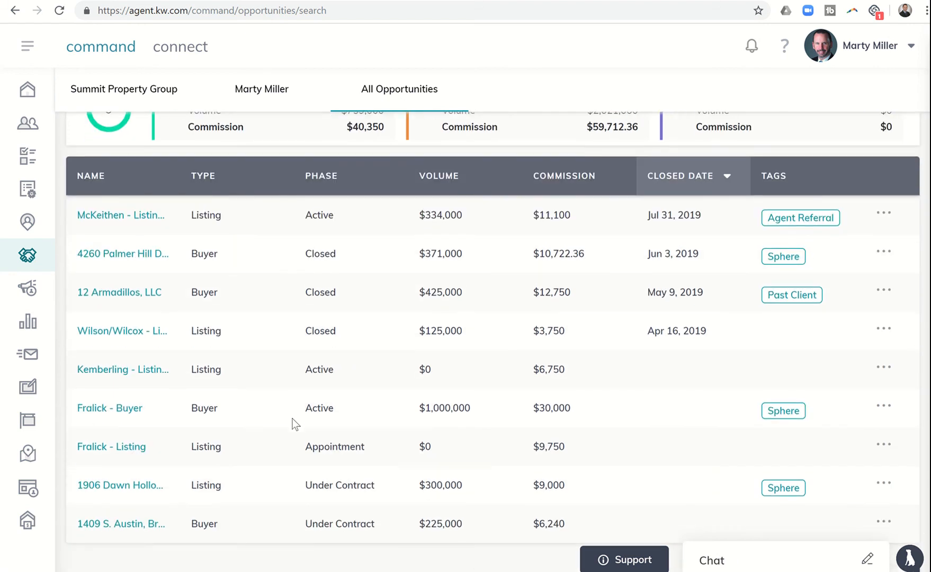
pyautogui.moveTo(249, 271)
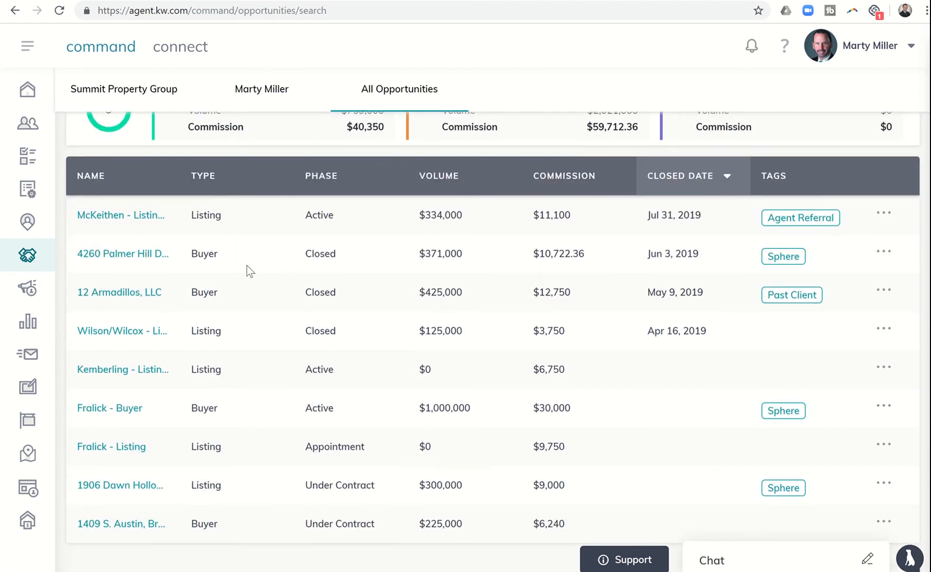
pyautogui.scroll(3)
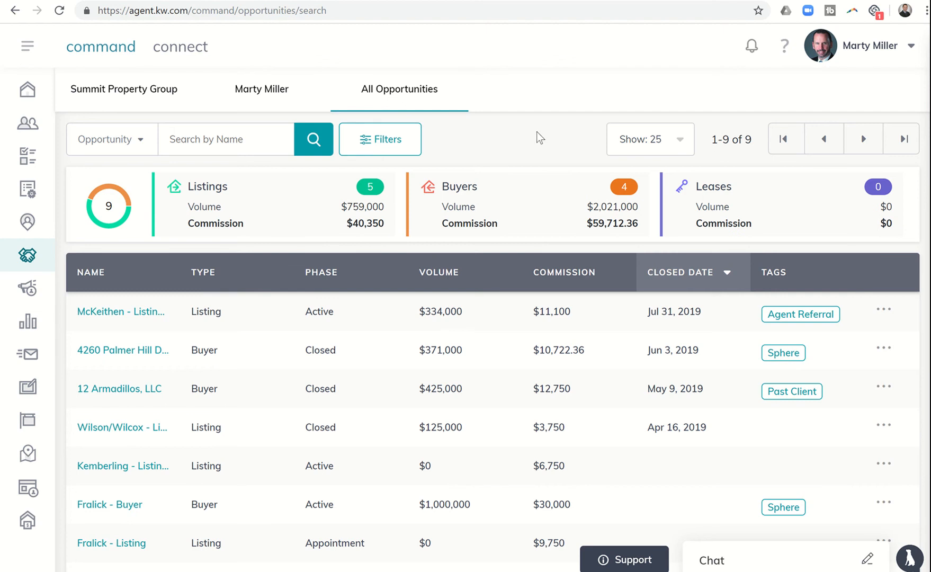
pyautogui.moveTo(492, 172)
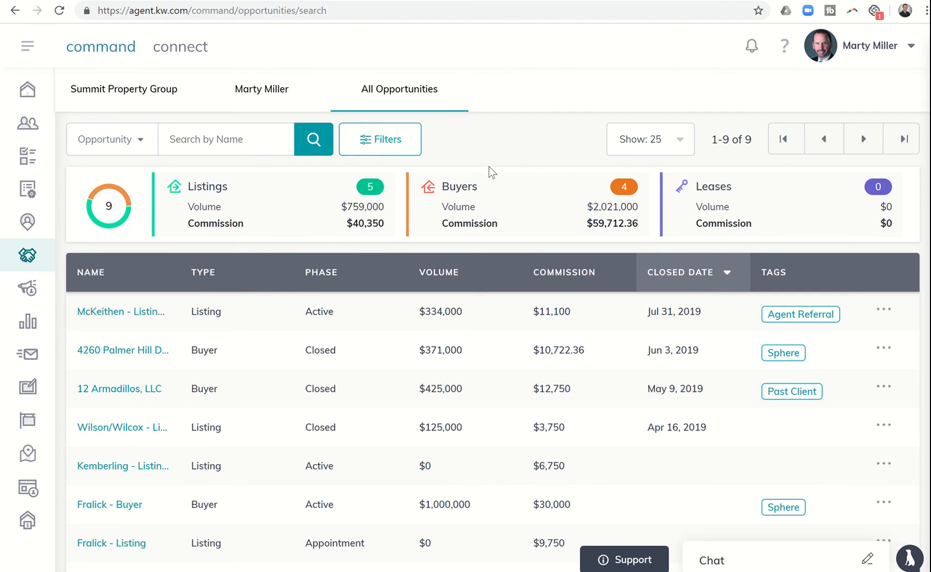
pyautogui.moveTo(477, 150)
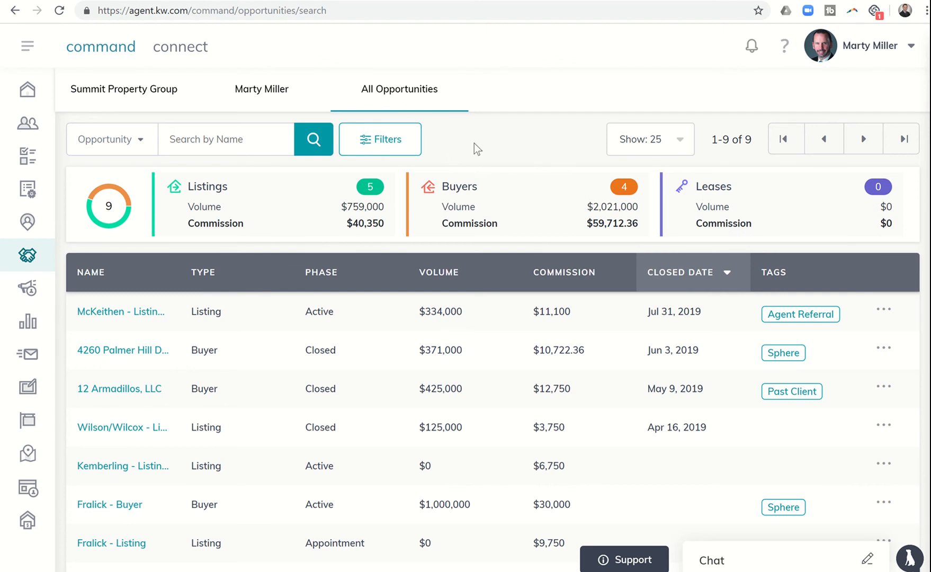
pyautogui.moveTo(465, 157)
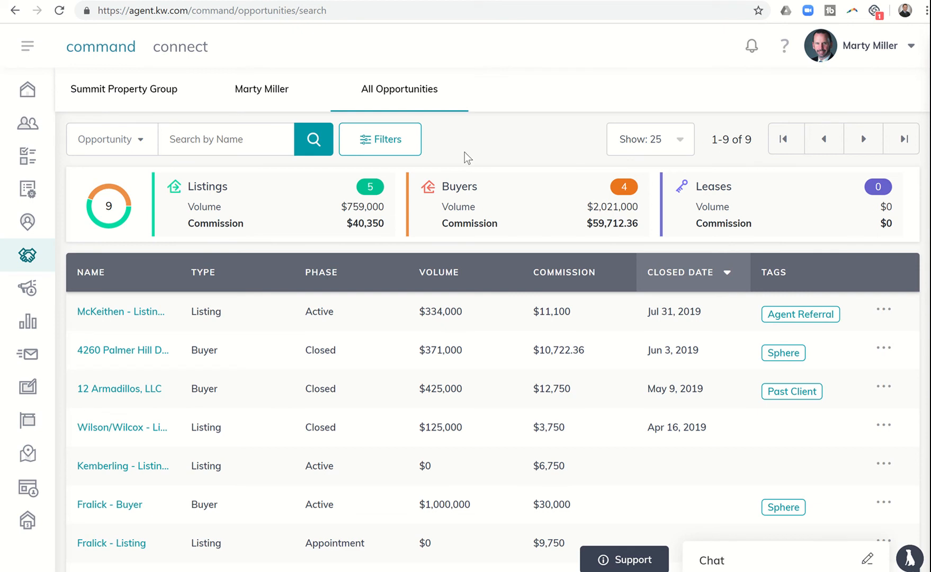
# - Filter the opportunities by the Sphere tag, narrowing the list to three deals
pyautogui.click(379, 139)
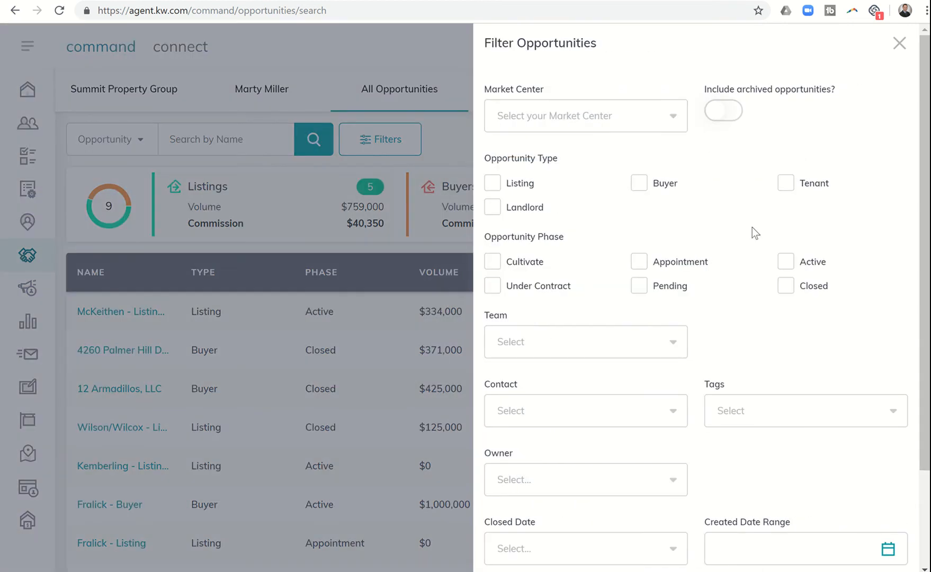
pyautogui.moveTo(728, 410)
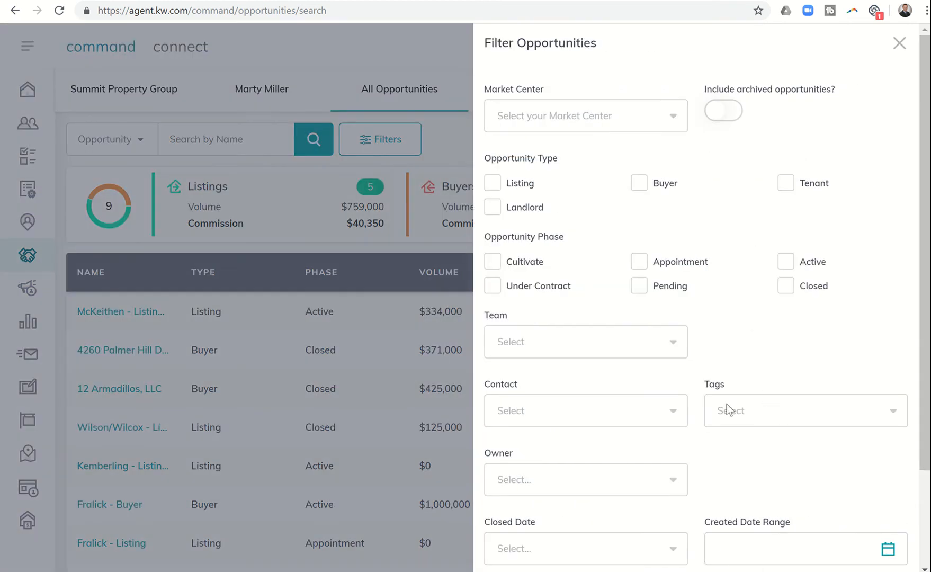
pyautogui.moveTo(715, 398)
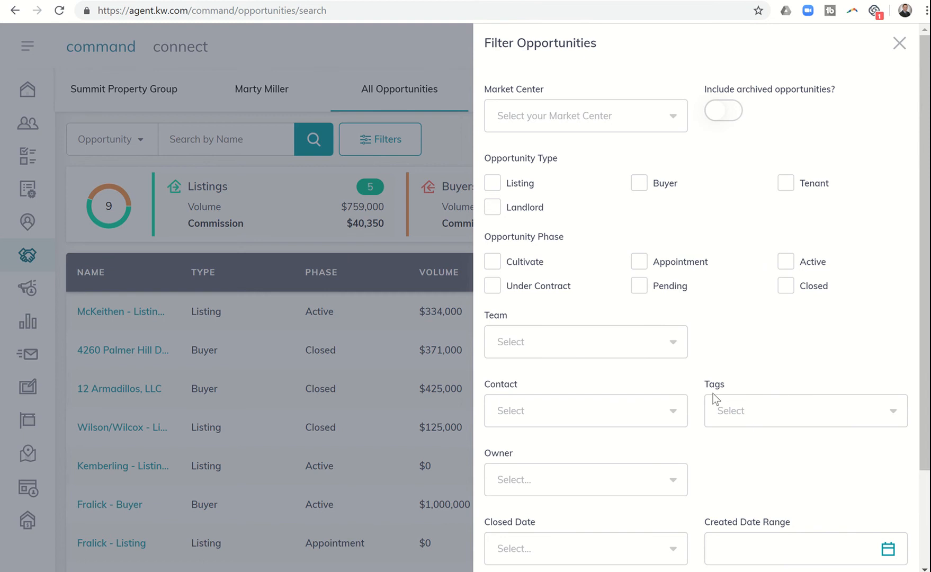
pyautogui.moveTo(807, 415)
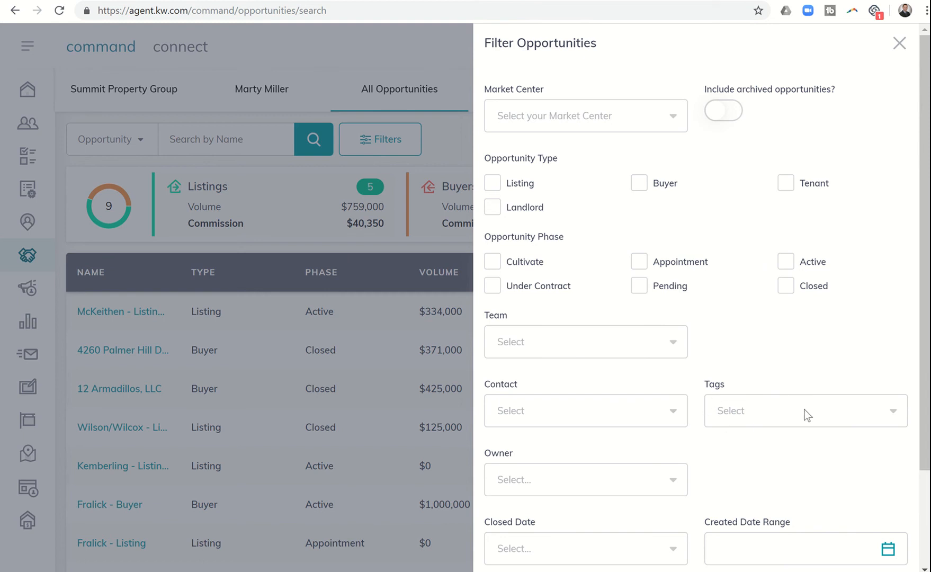
pyautogui.click(805, 410)
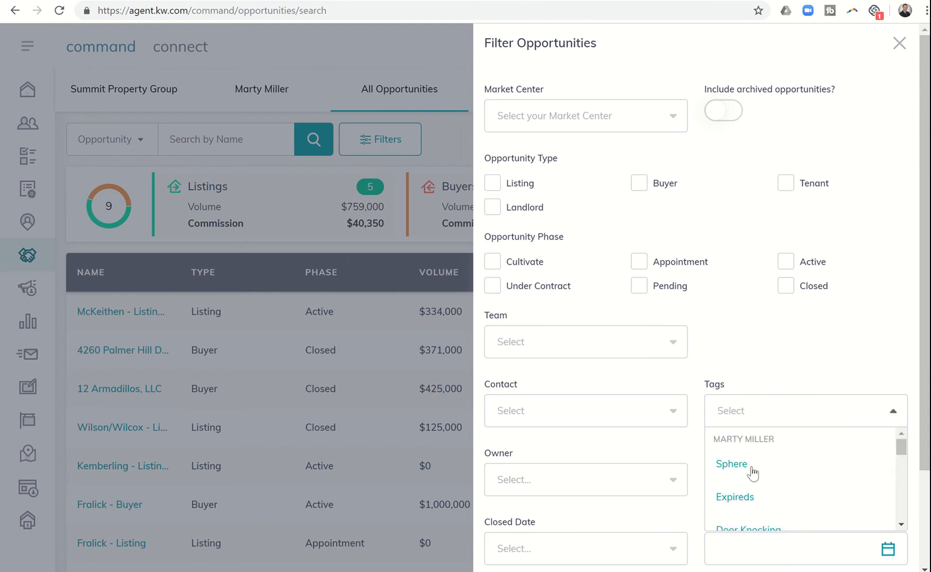
pyautogui.click(731, 464)
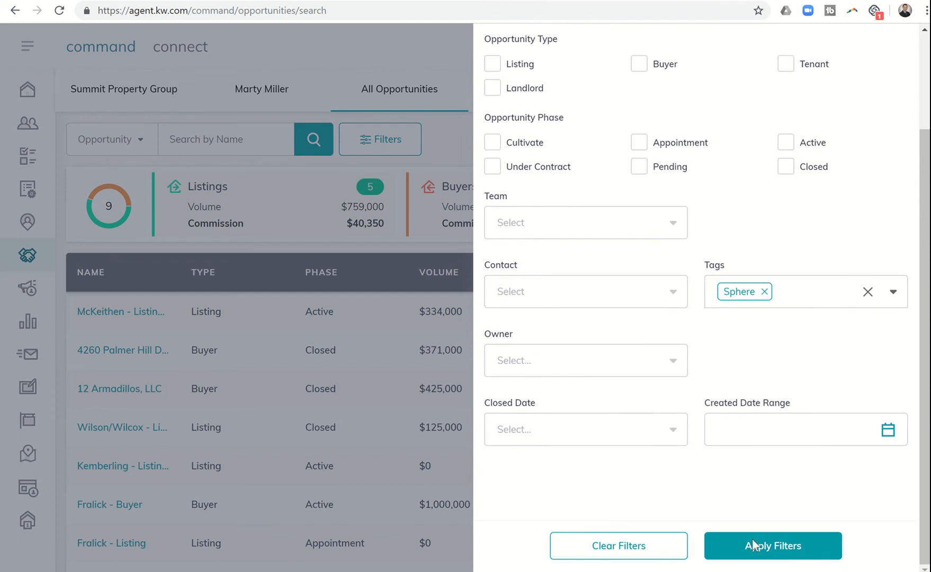
pyautogui.click(772, 545)
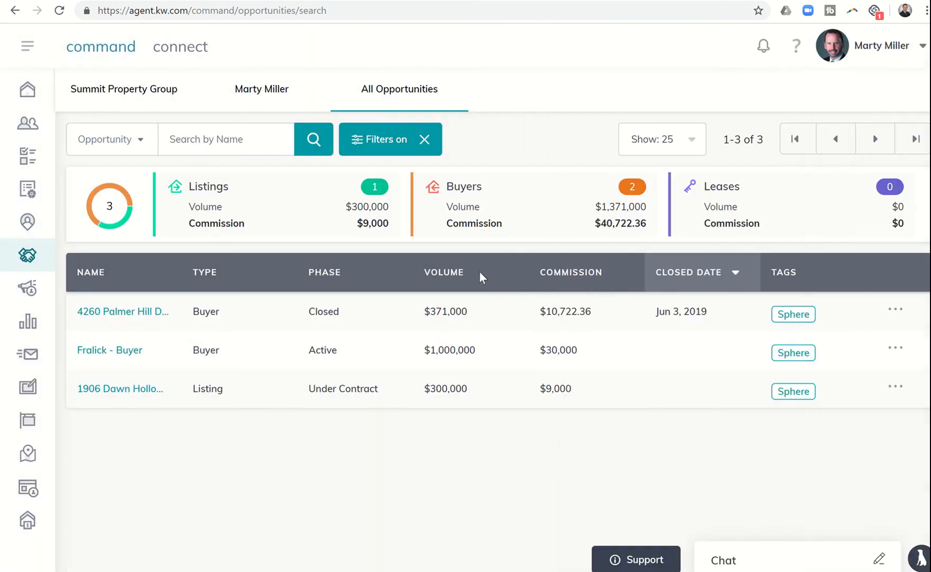
pyautogui.moveTo(243, 328)
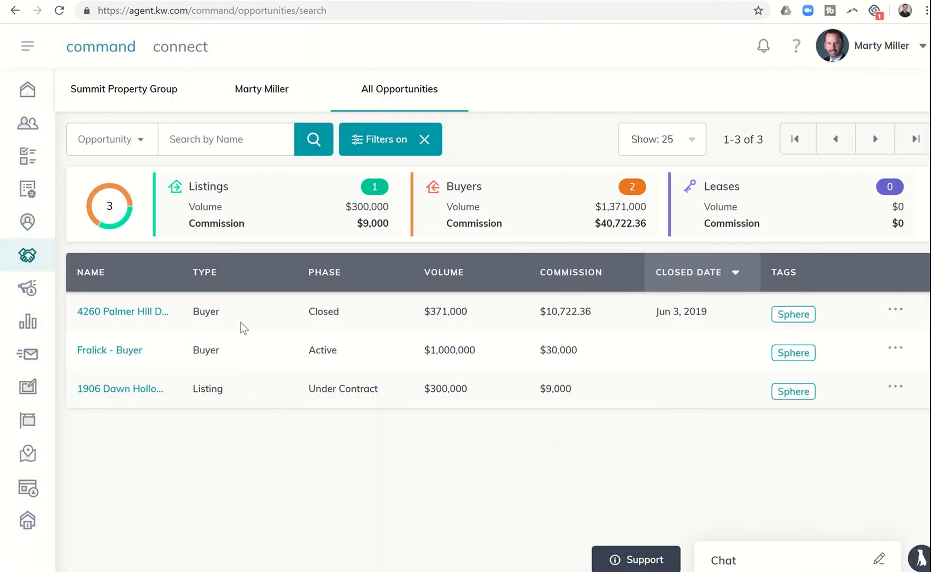
pyautogui.moveTo(257, 386)
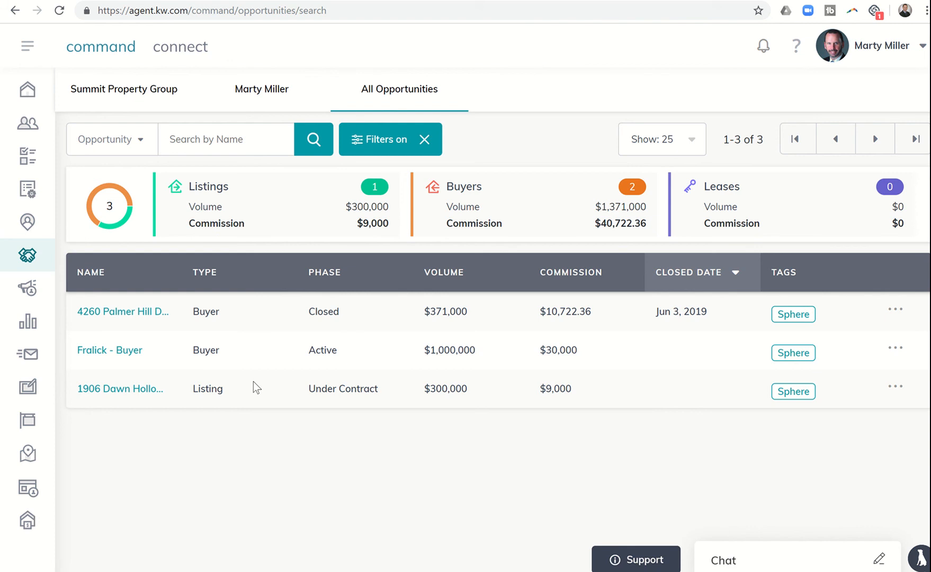
pyautogui.moveTo(254, 407)
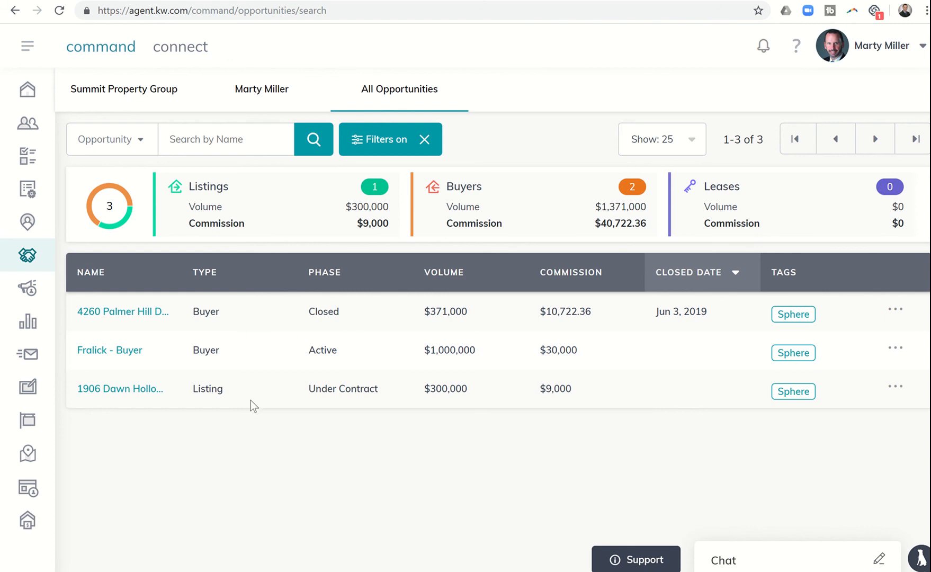
pyautogui.moveTo(772, 369)
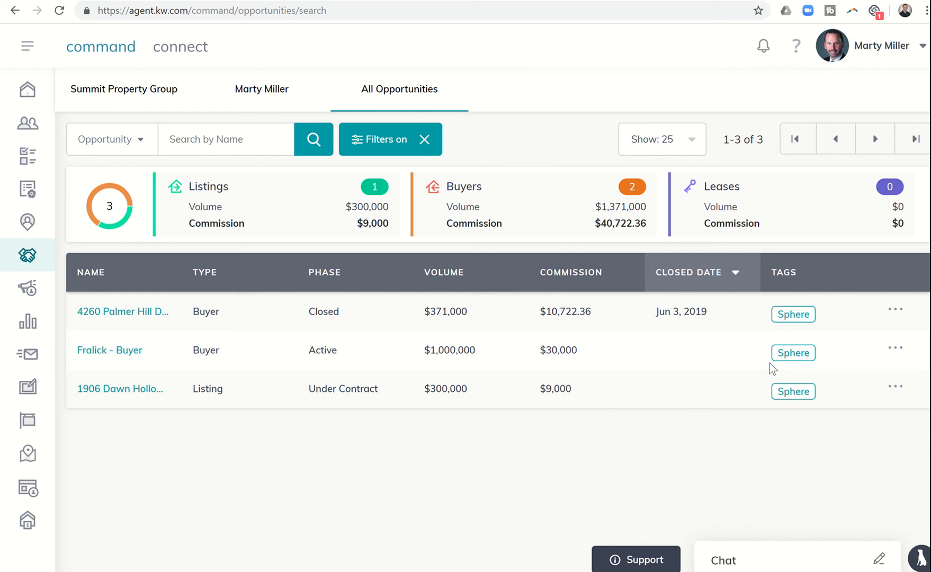
pyautogui.moveTo(503, 268)
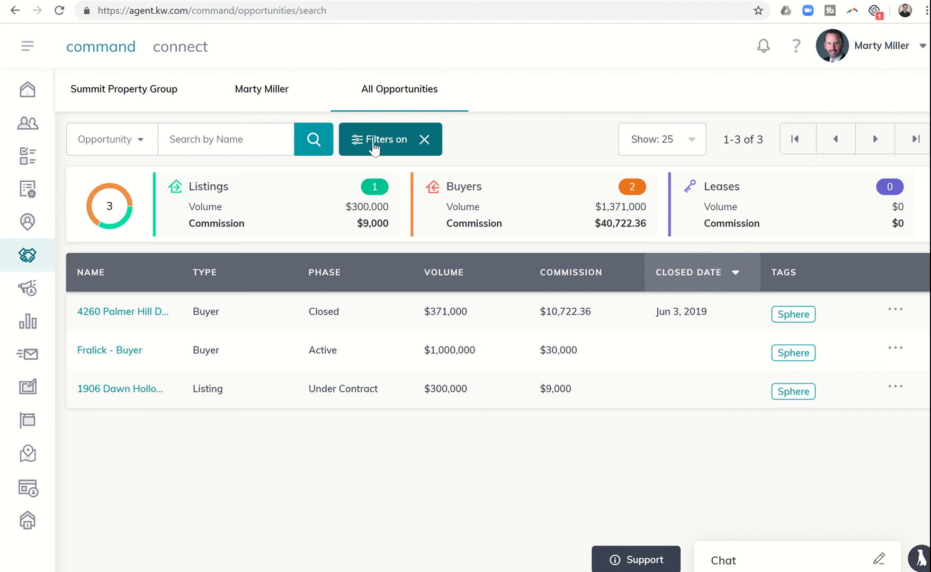
pyautogui.moveTo(488, 149)
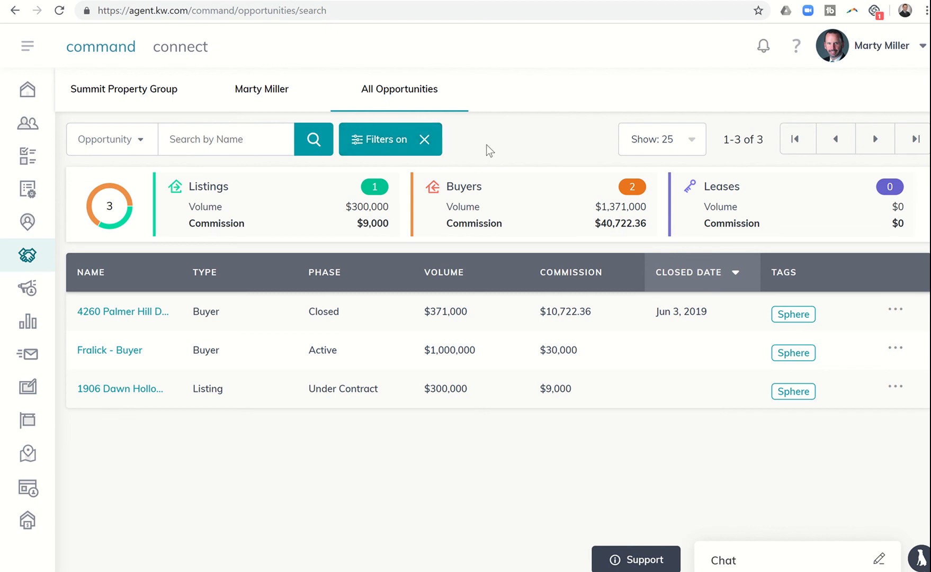
pyautogui.moveTo(619, 330)
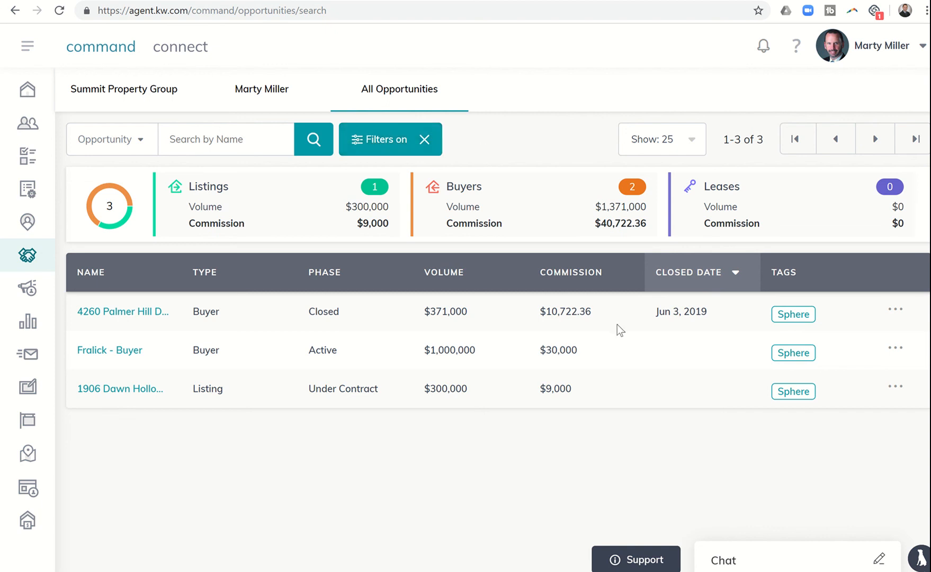
pyautogui.moveTo(791, 348)
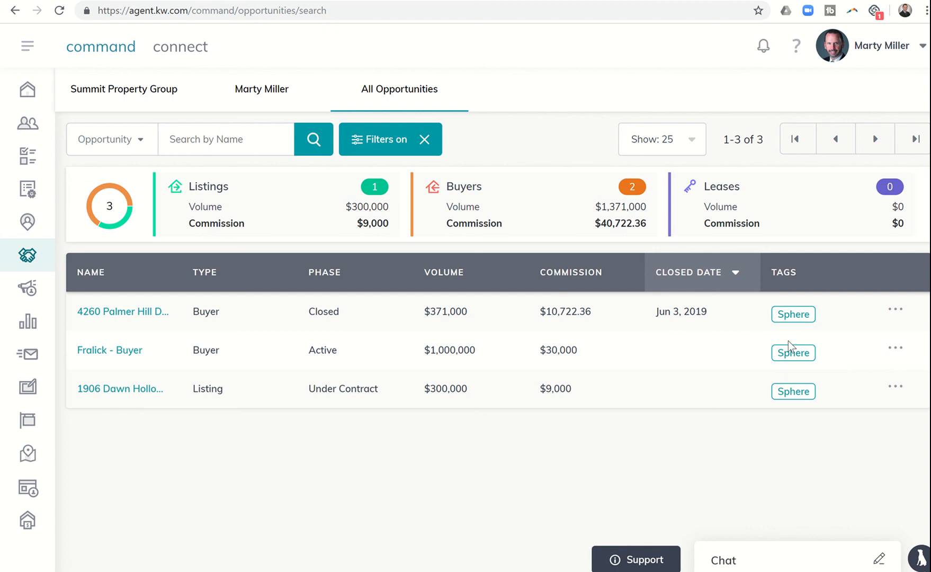
pyautogui.moveTo(460, 430)
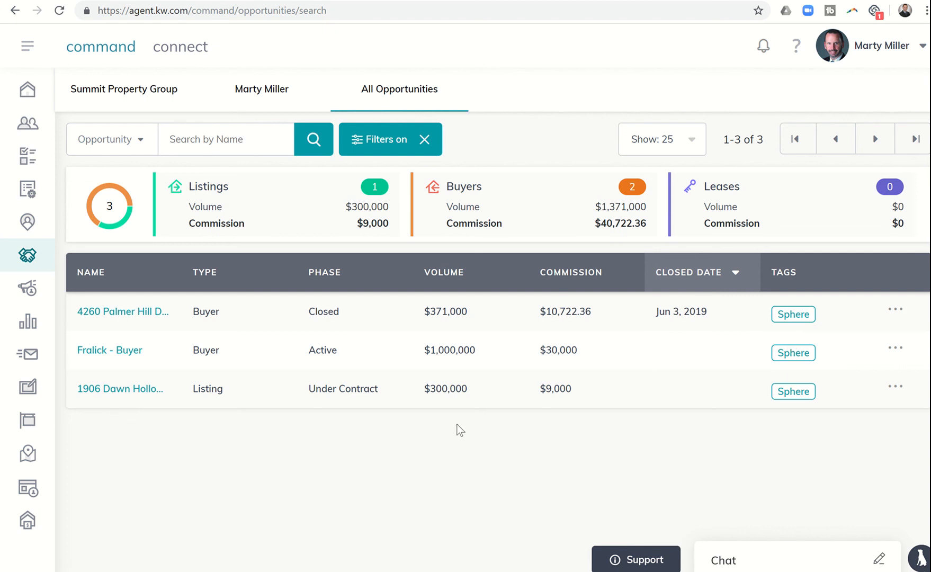
pyautogui.moveTo(322, 421)
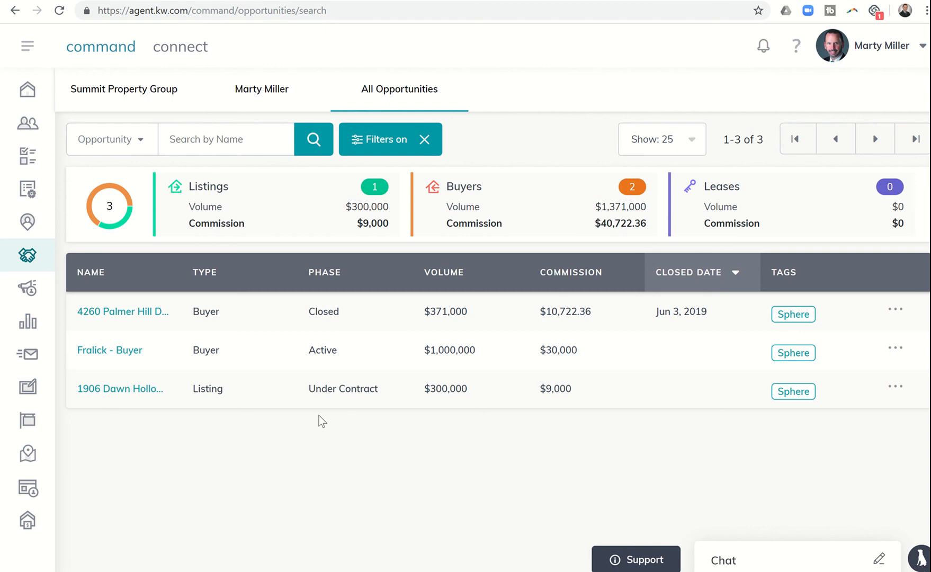
pyautogui.moveTo(381, 98)
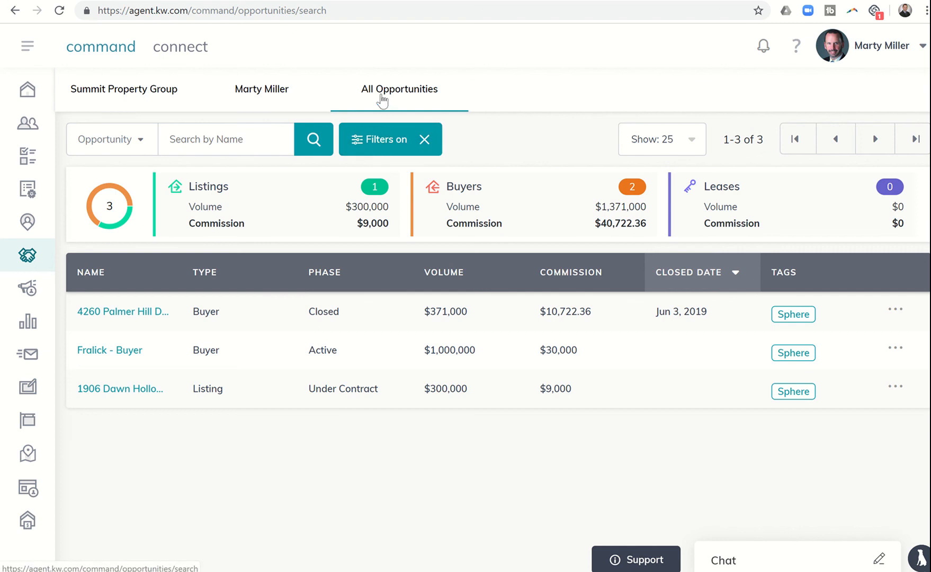